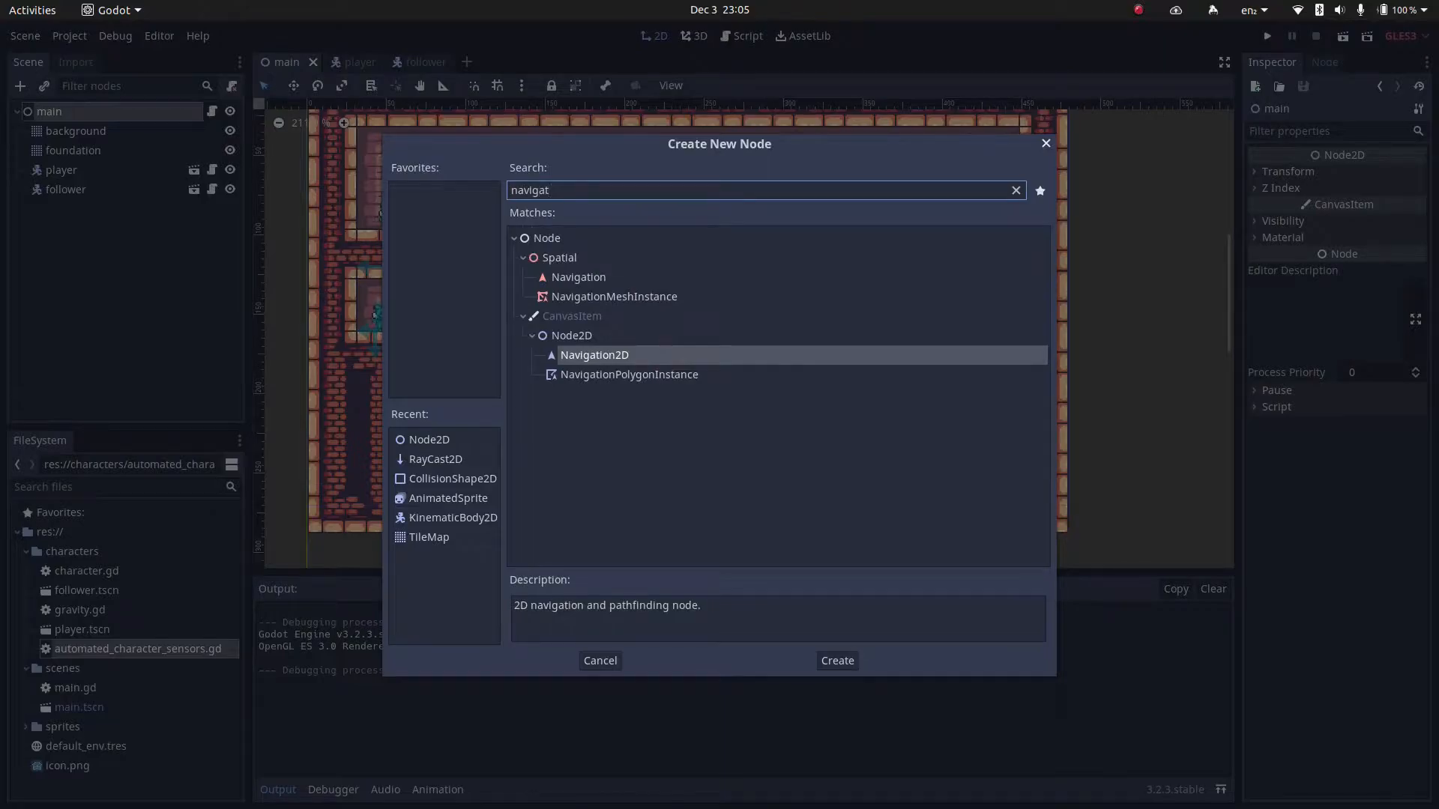
Add a Navigation2D node to the main level with a NavigationPolygonInstance child
{"action": "left_click", "coordinate": [834, 659]}
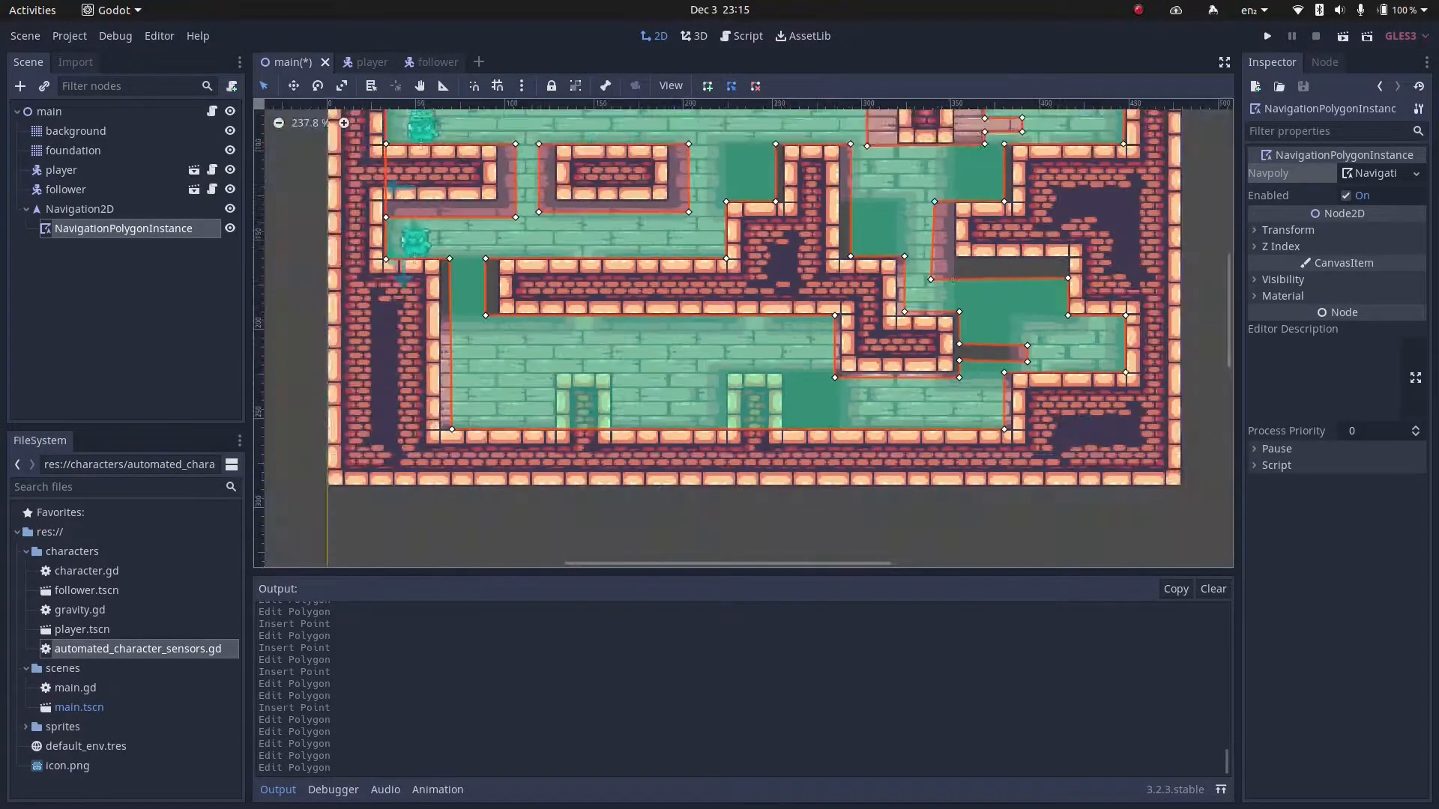
{"action": "left_click", "coordinate": [1265, 34]}
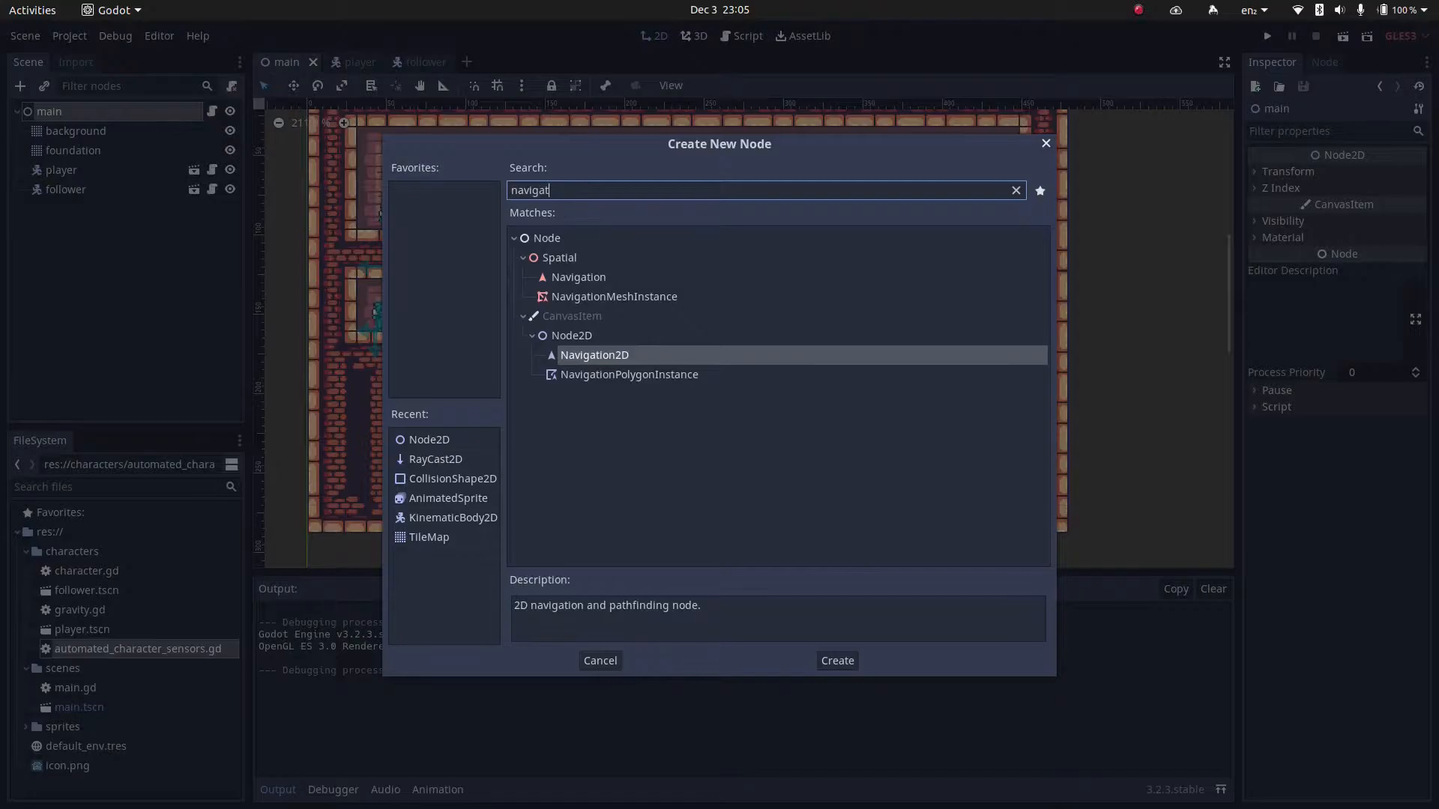
{"action": "left_click", "coordinate": [835, 660]}
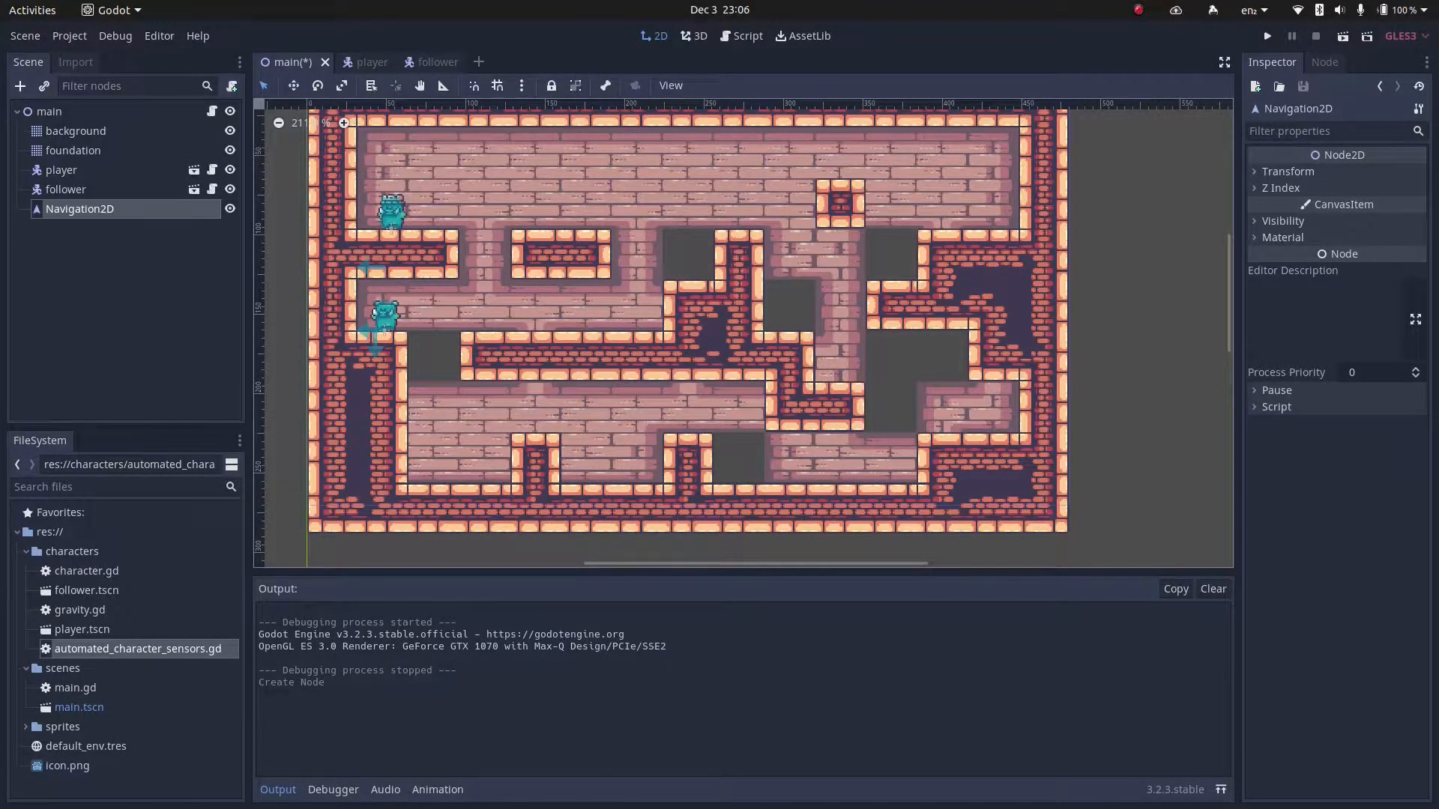
{"action": "left_click", "coordinate": [19, 85]}
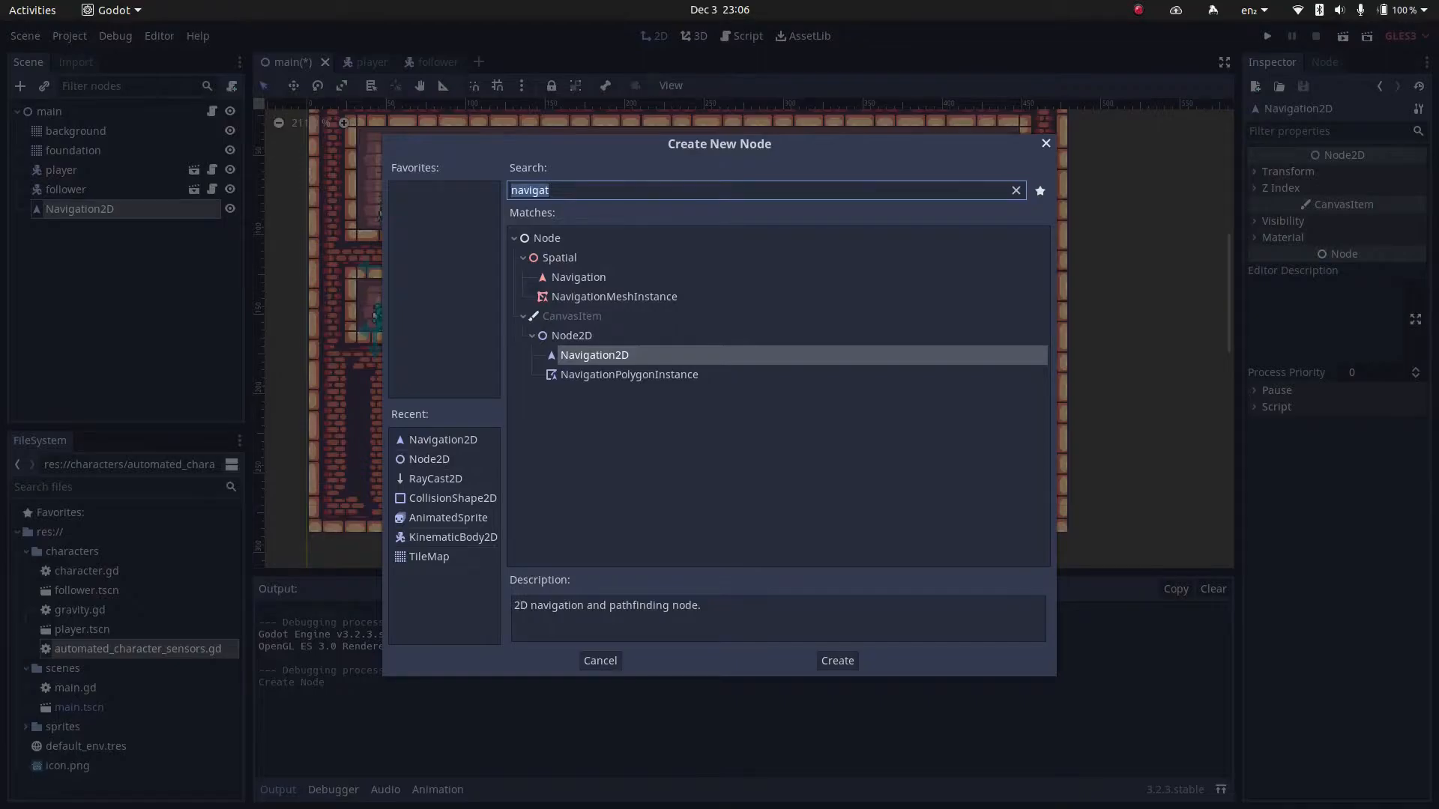
{"action": "left_click", "coordinate": [835, 660]}
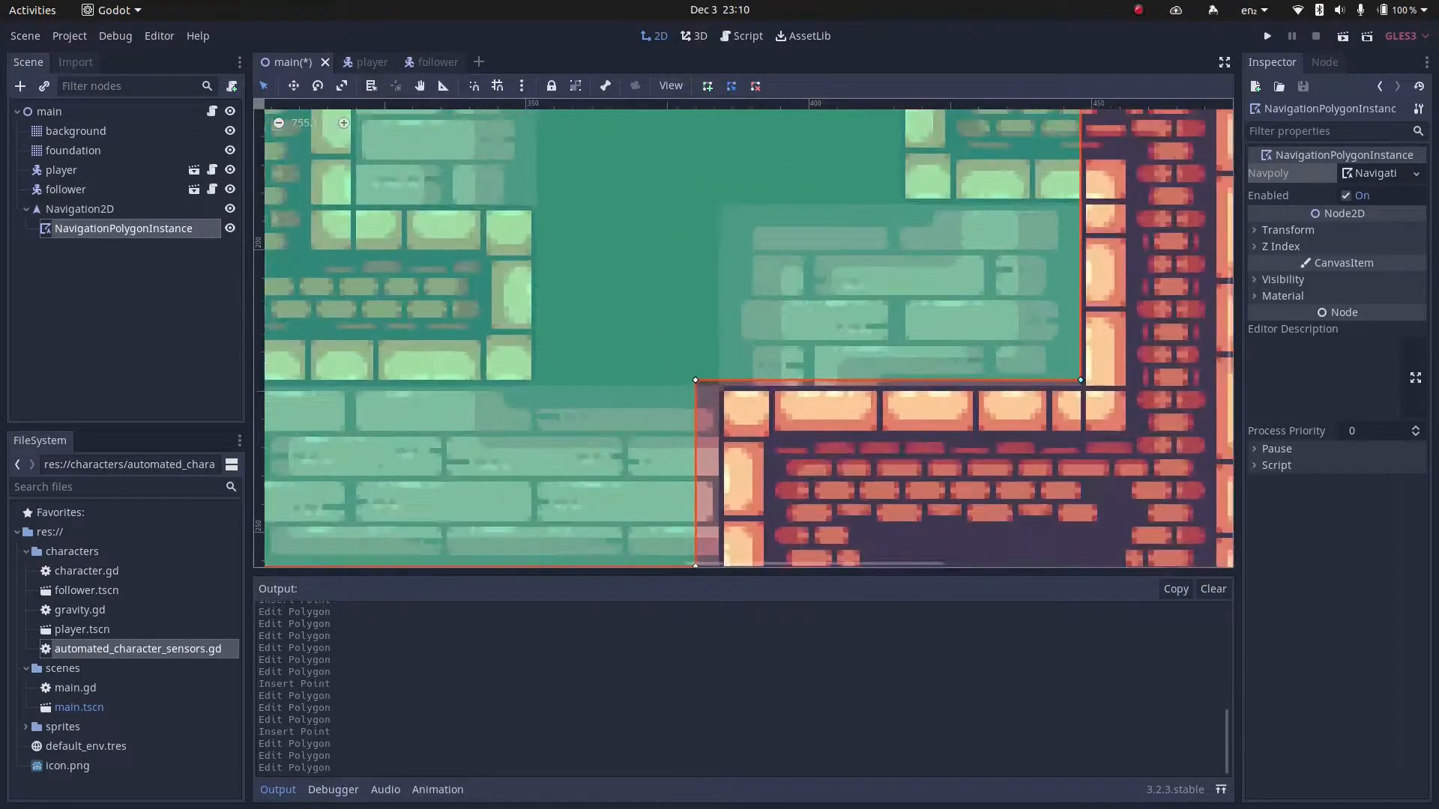
Draw the hangar, storage_ventilation and storage navigation polygons over the floors
{"action": "scroll", "scroll_direction": "down", "scroll_amount": 3}
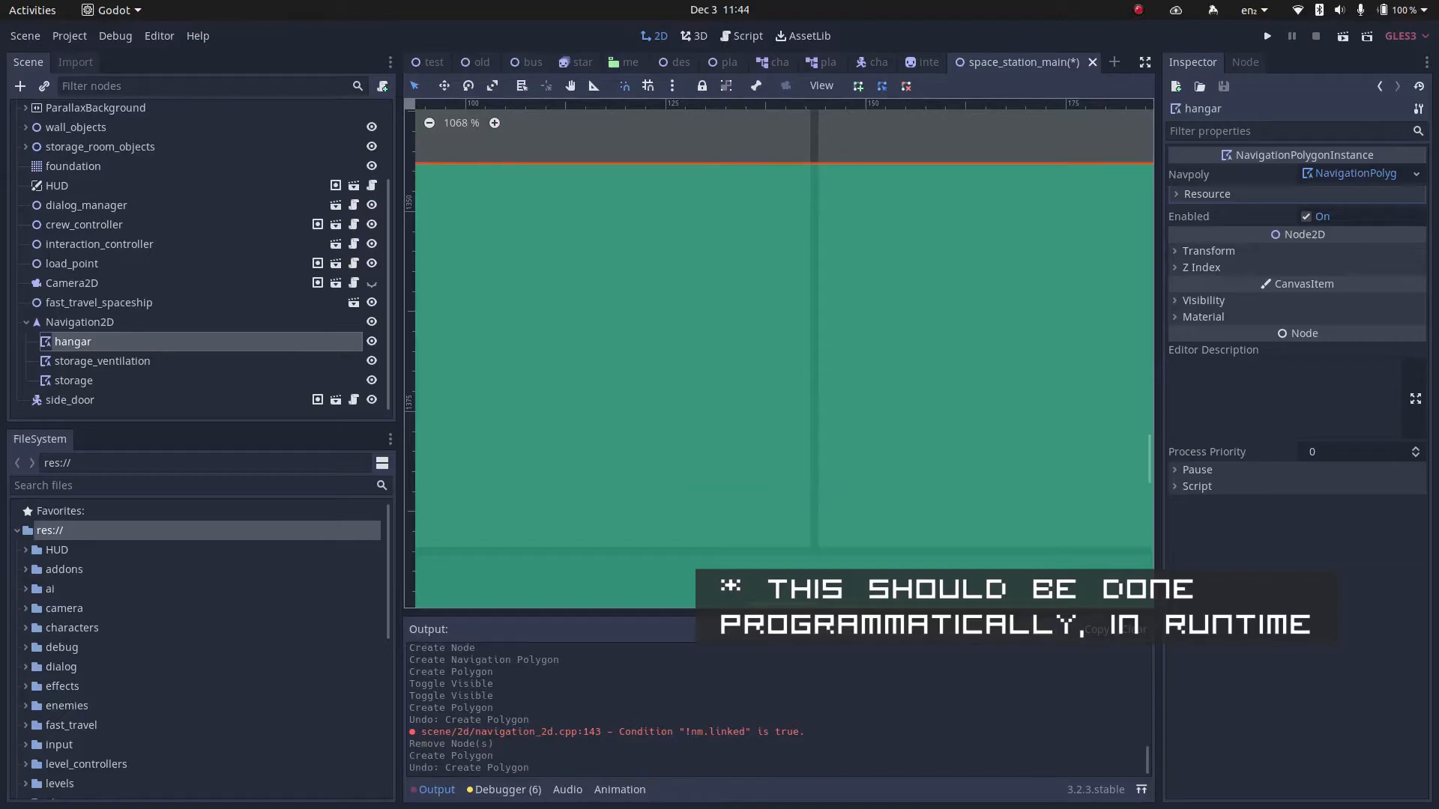
Move the hangar polygon's vertex at the side door onto the adjacent floor polygon
{"action": "scroll", "scroll_direction": "down", "scroll_amount": 3}
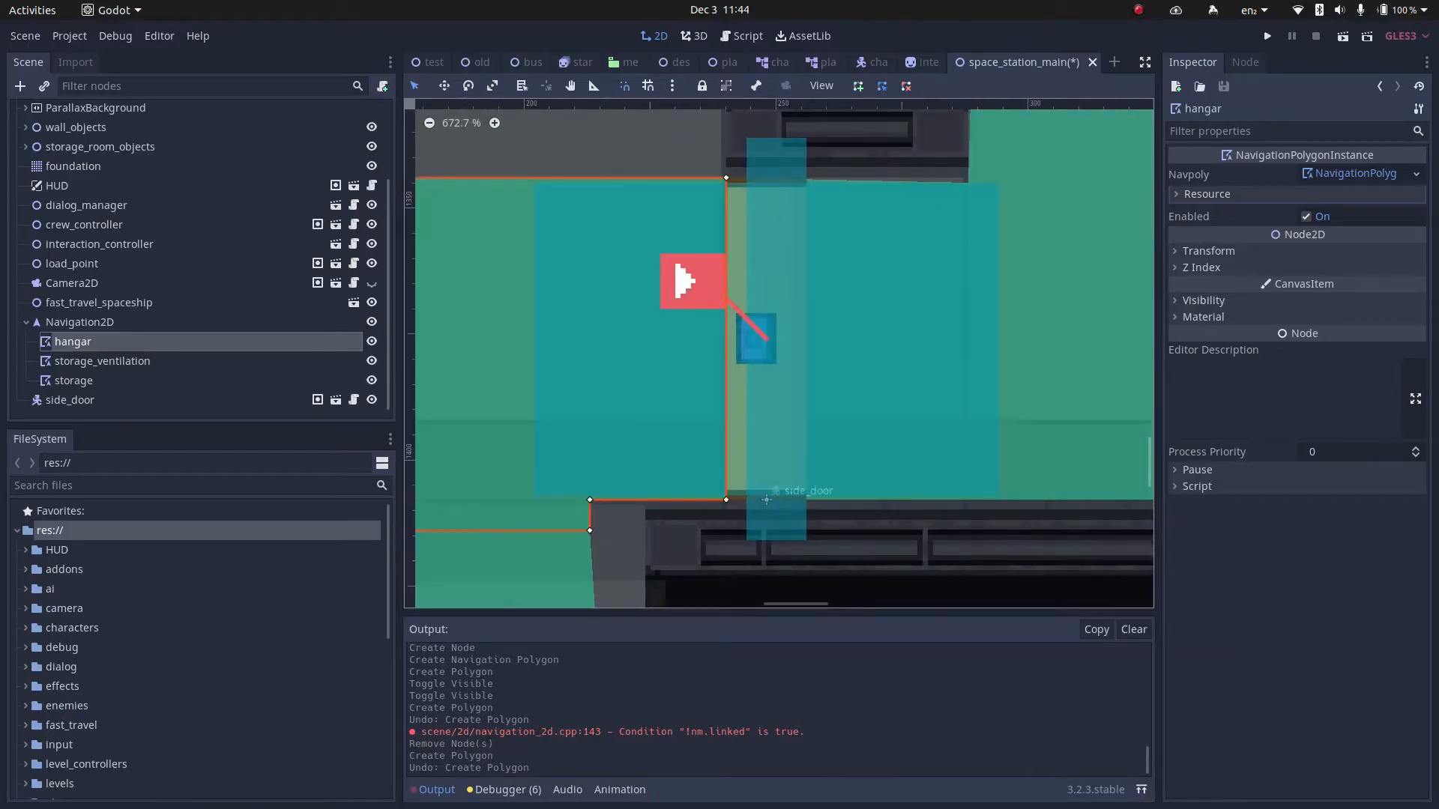
{"action": "left_click", "coordinate": [1268, 36]}
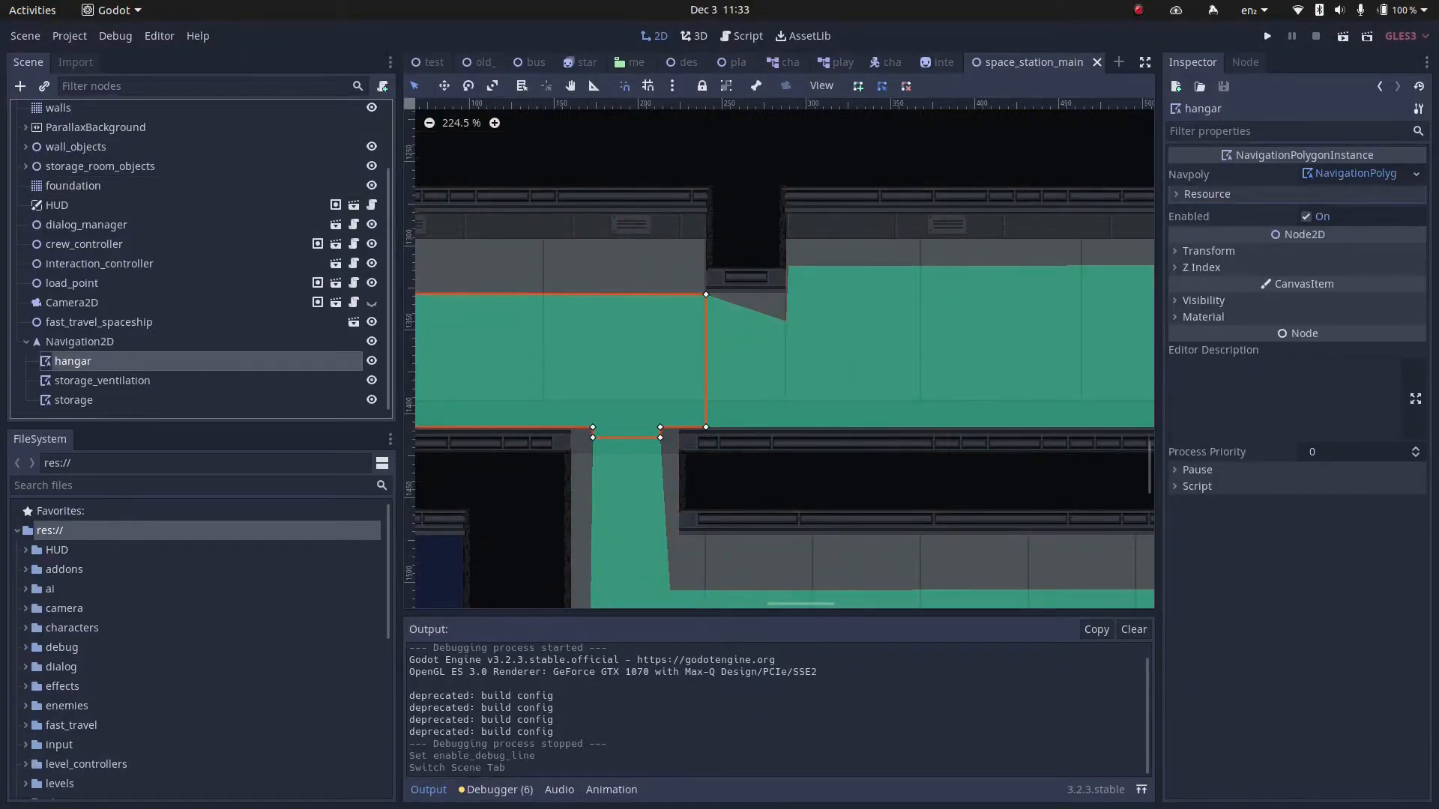
Check the Enabled toggle on the storage_ventilation and storage navigation polygons
{"action": "left_click", "coordinate": [103, 379]}
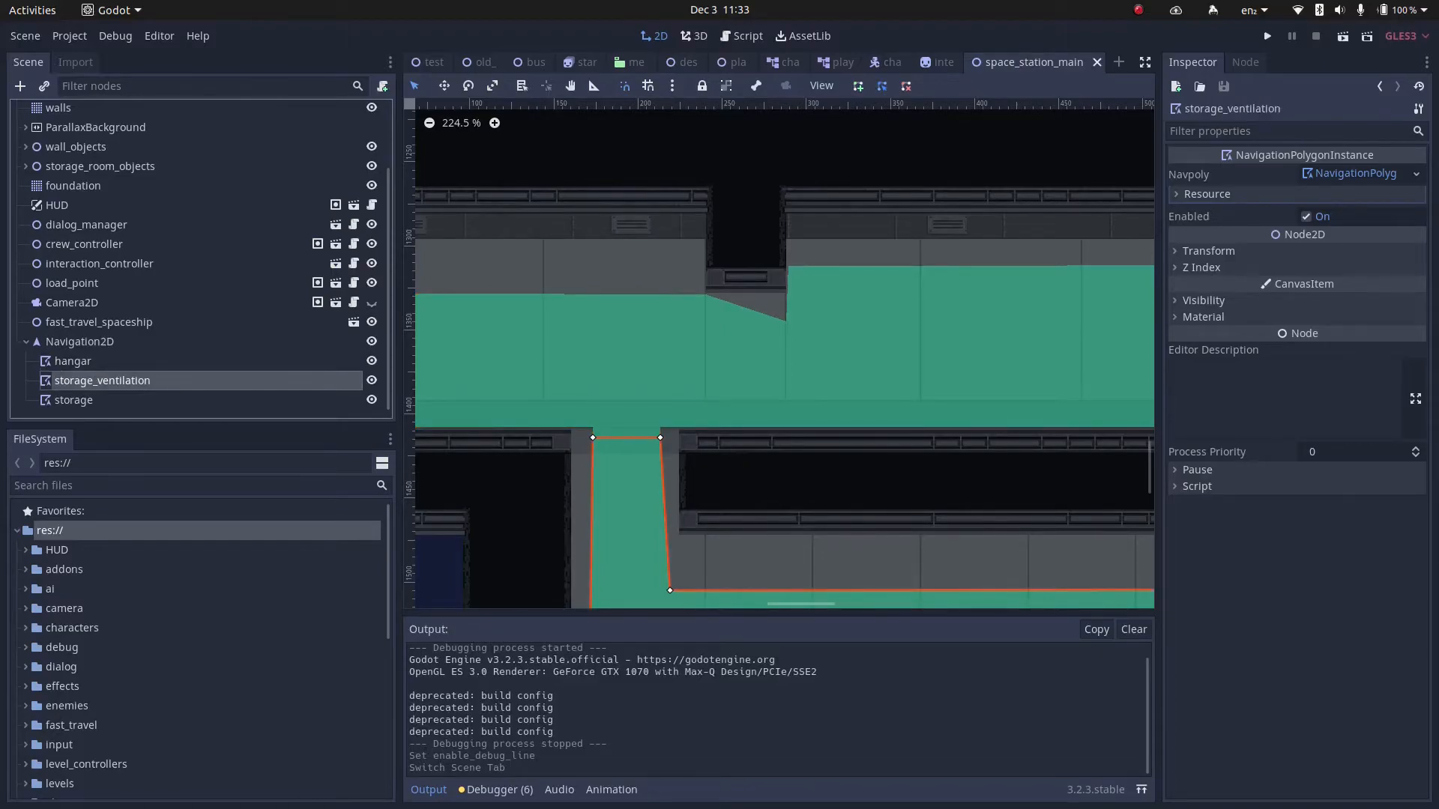
{"action": "left_click", "coordinate": [74, 398]}
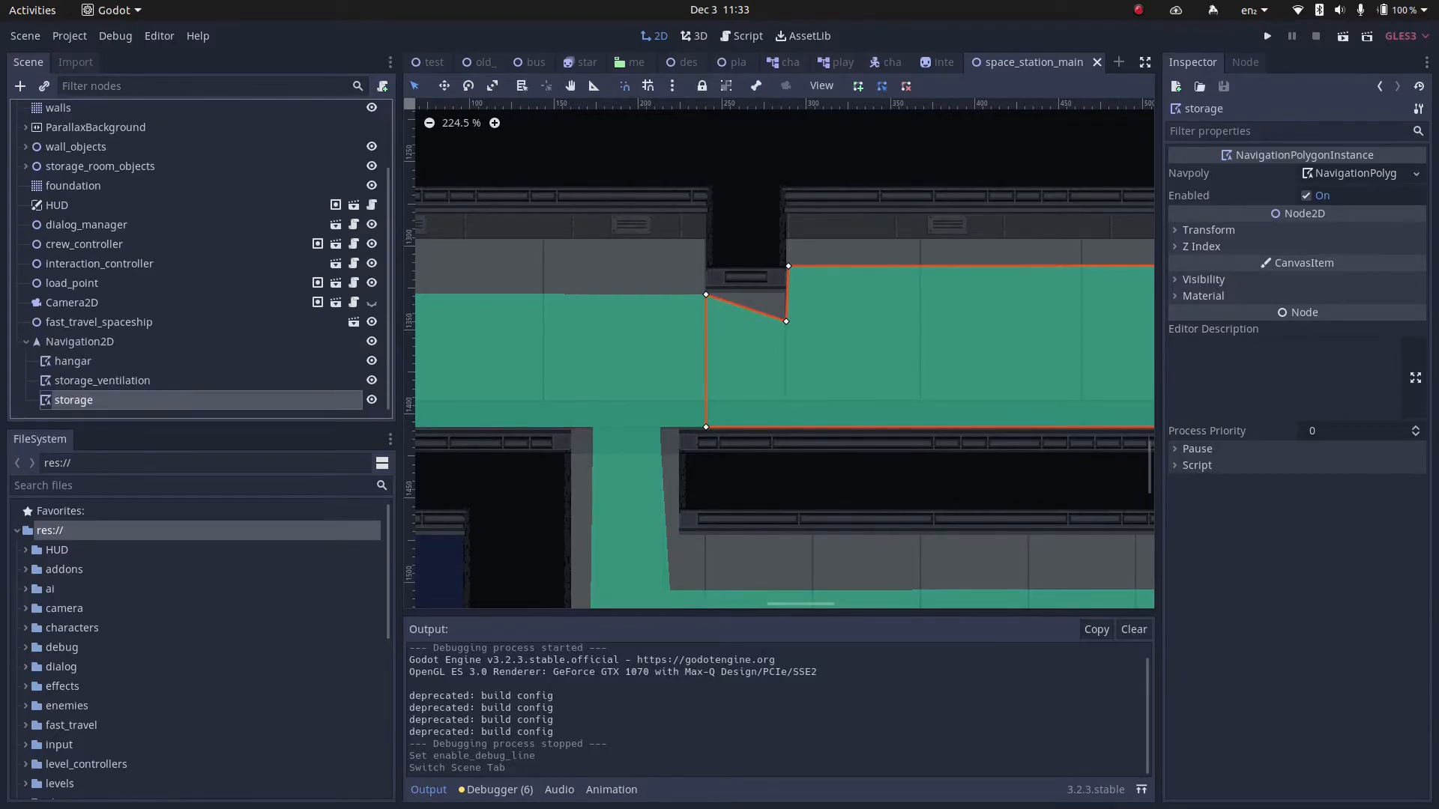
{"action": "left_click", "coordinate": [103, 379]}
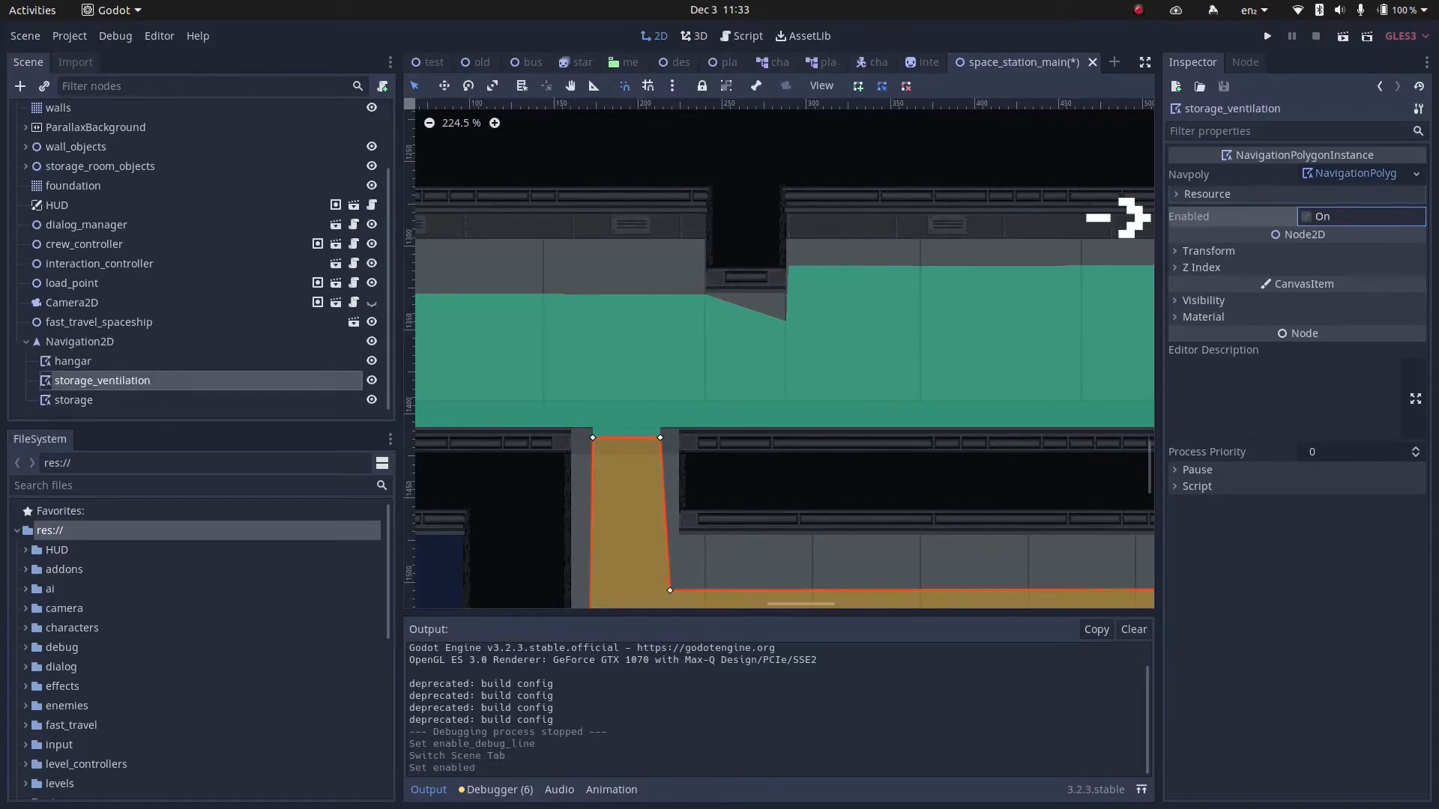
{"action": "left_click", "coordinate": [73, 400]}
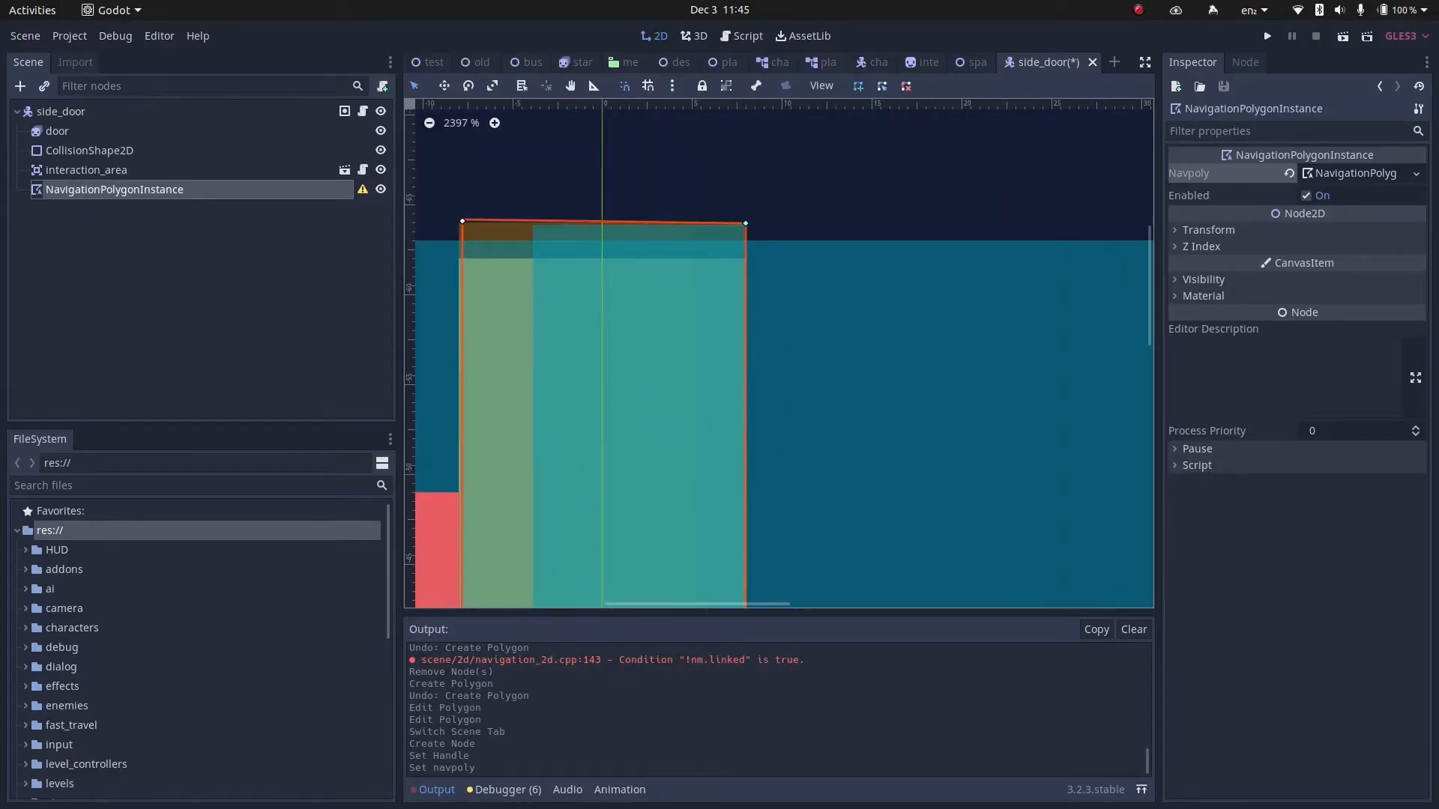
Drag the storage_ventilation corner down onto the storage floor's edge vertex
{"action": "left_click", "coordinate": [1264, 36]}
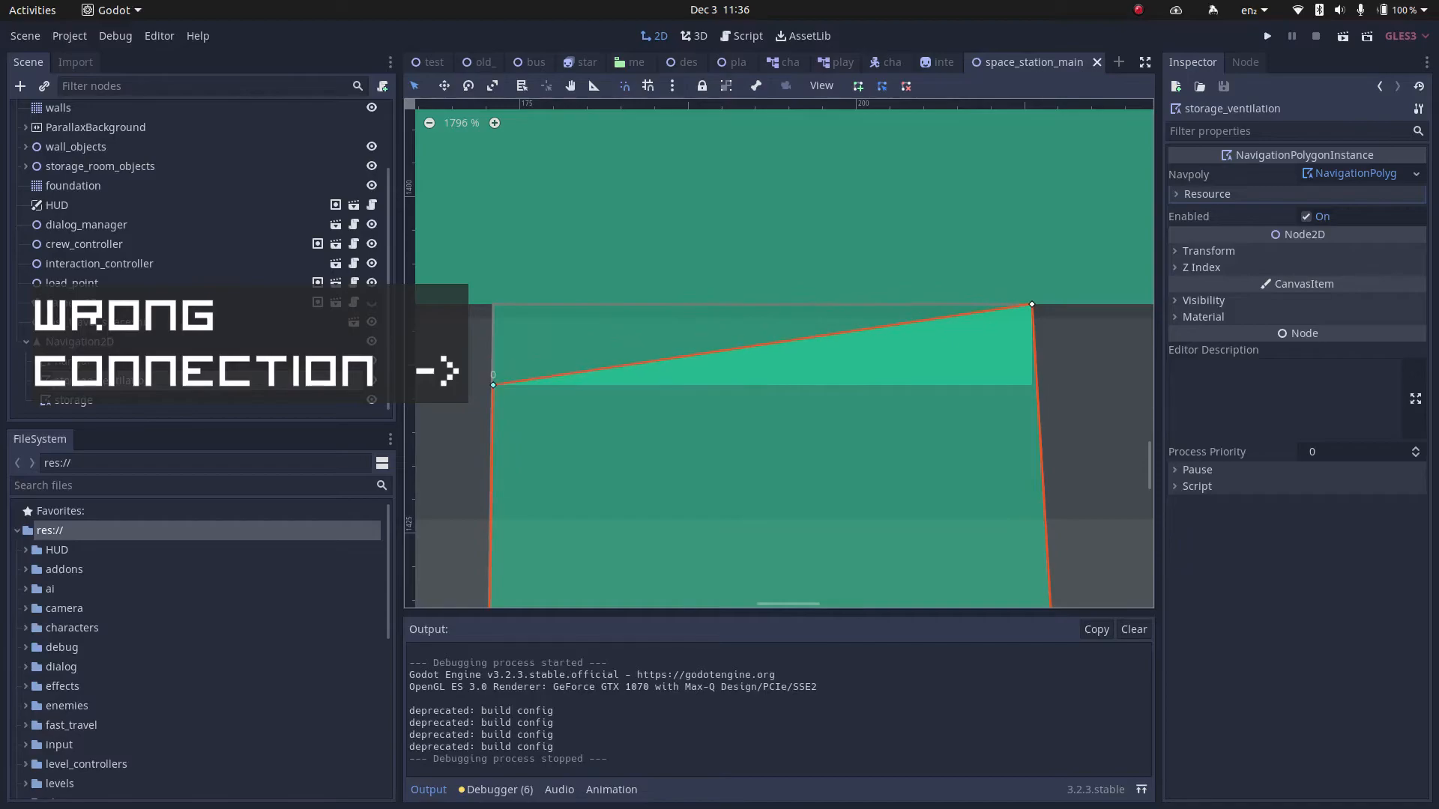
{"action": "left_click_drag", "start_coordinate": [1031, 305], "coordinate": [1031, 358]}
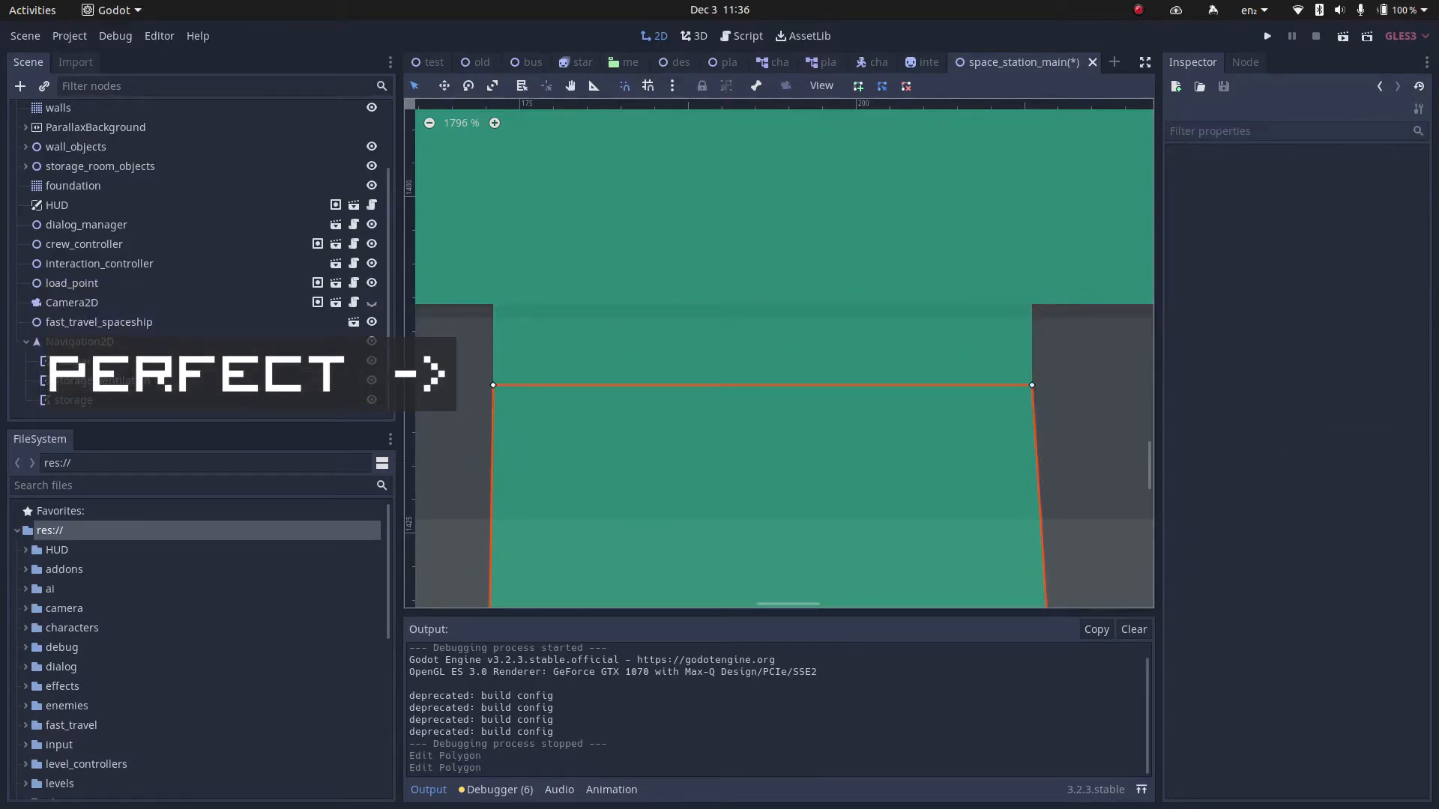
{"action": "left_click", "coordinate": [1265, 36]}
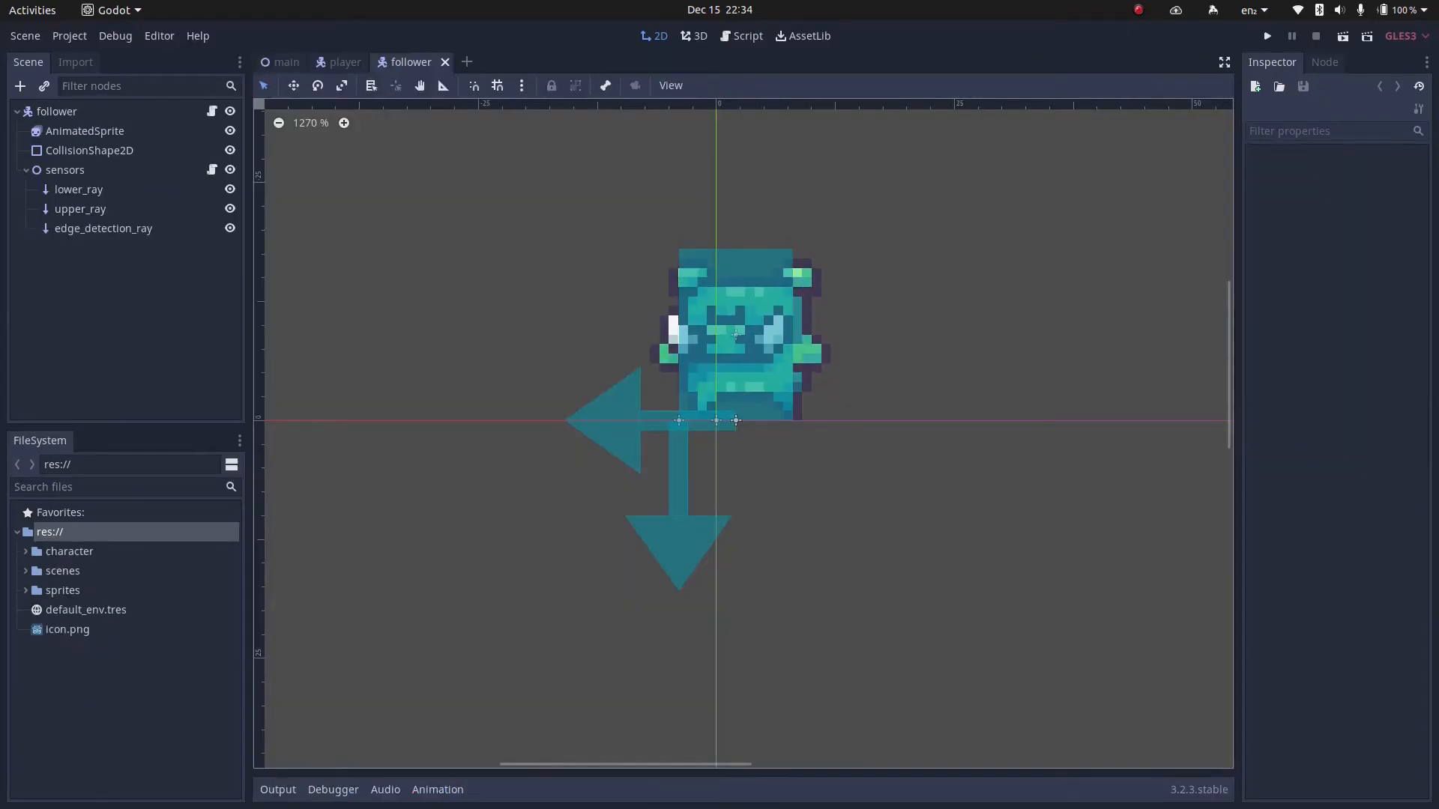
Switch to the follower scene and select foundation to view its terrain tiles
{"action": "left_click", "coordinate": [1266, 36]}
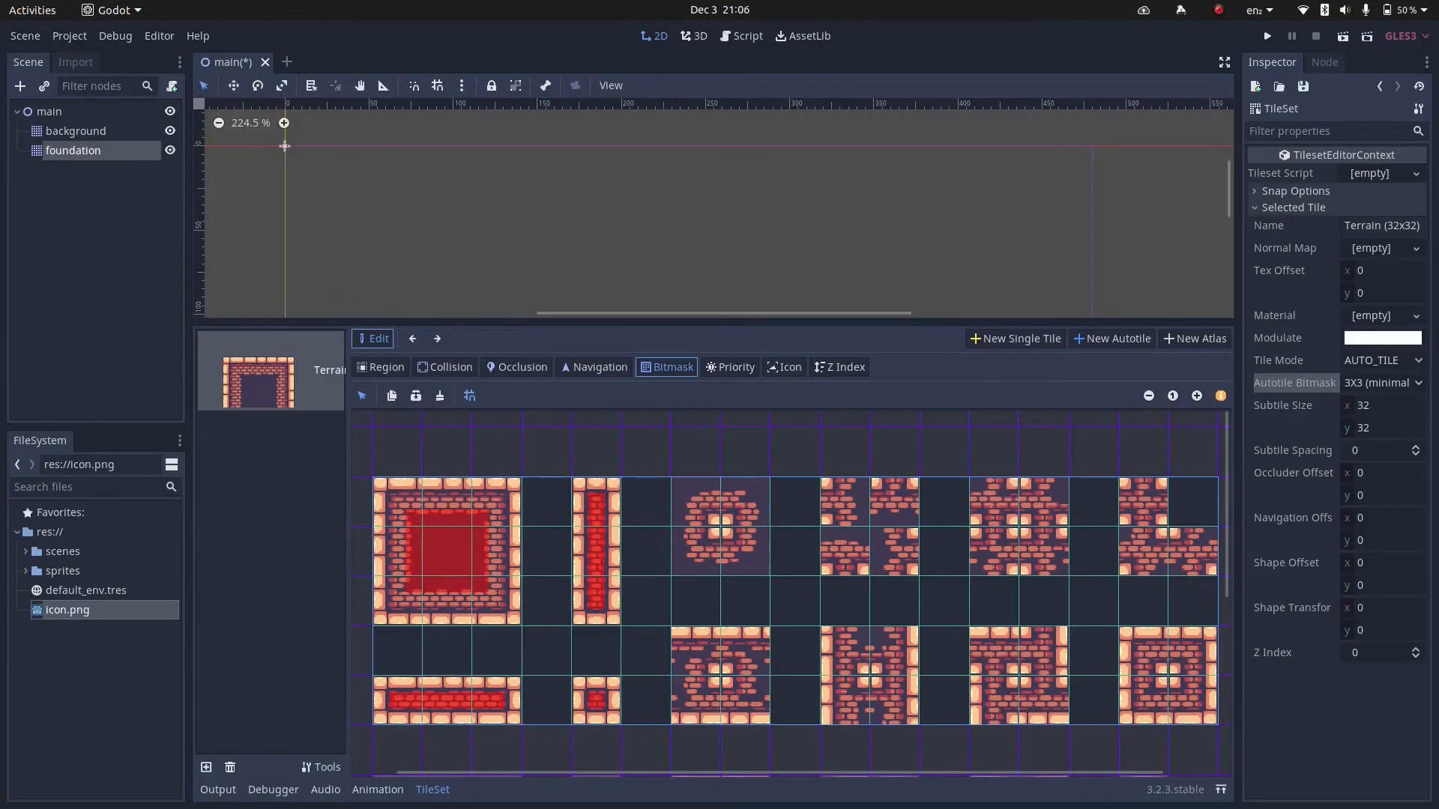
{"action": "left_click", "coordinate": [73, 150]}
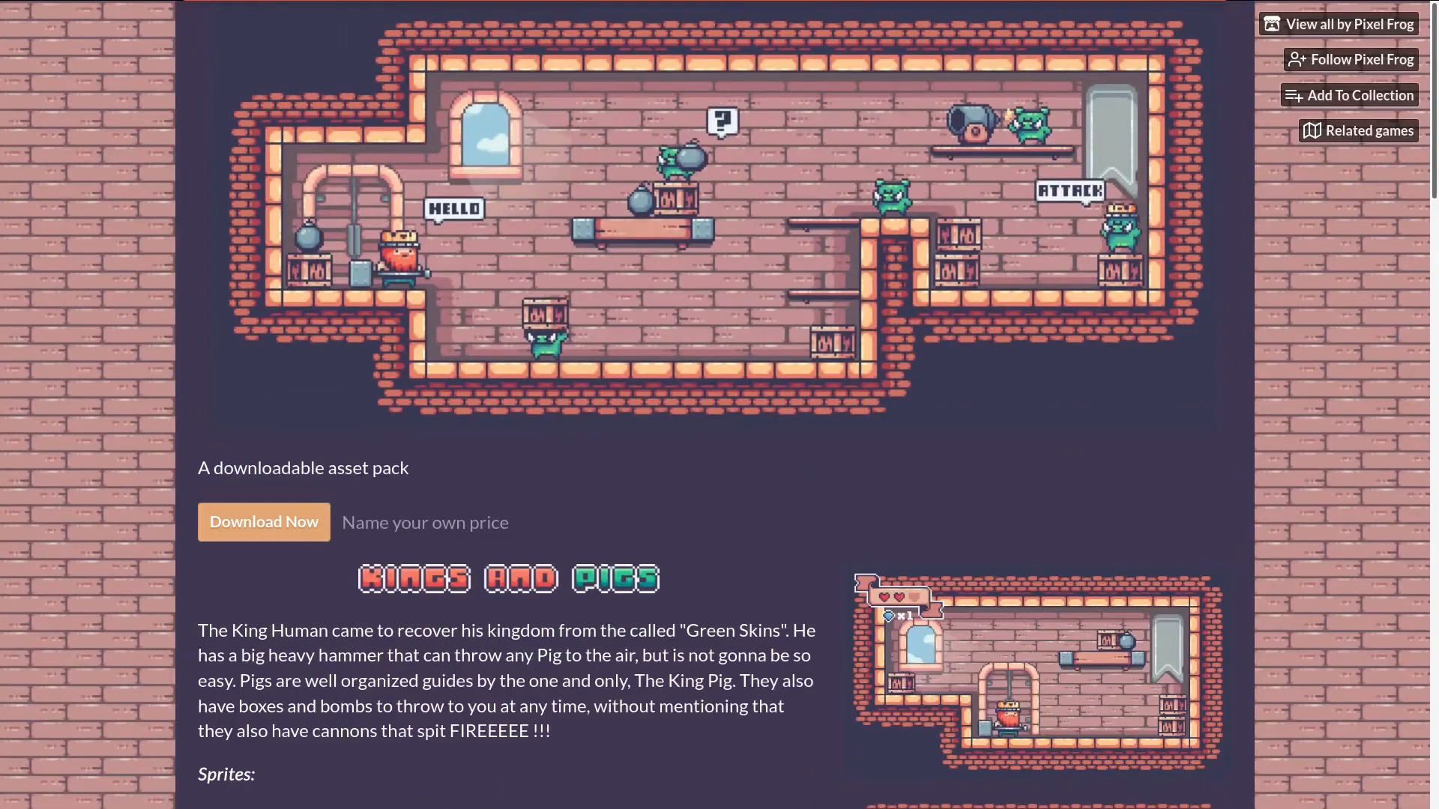
Scroll through the Kings and Pigs sprite list, licence and level previews
{"action": "scroll", "scroll_direction": "down", "scroll_amount": 3}
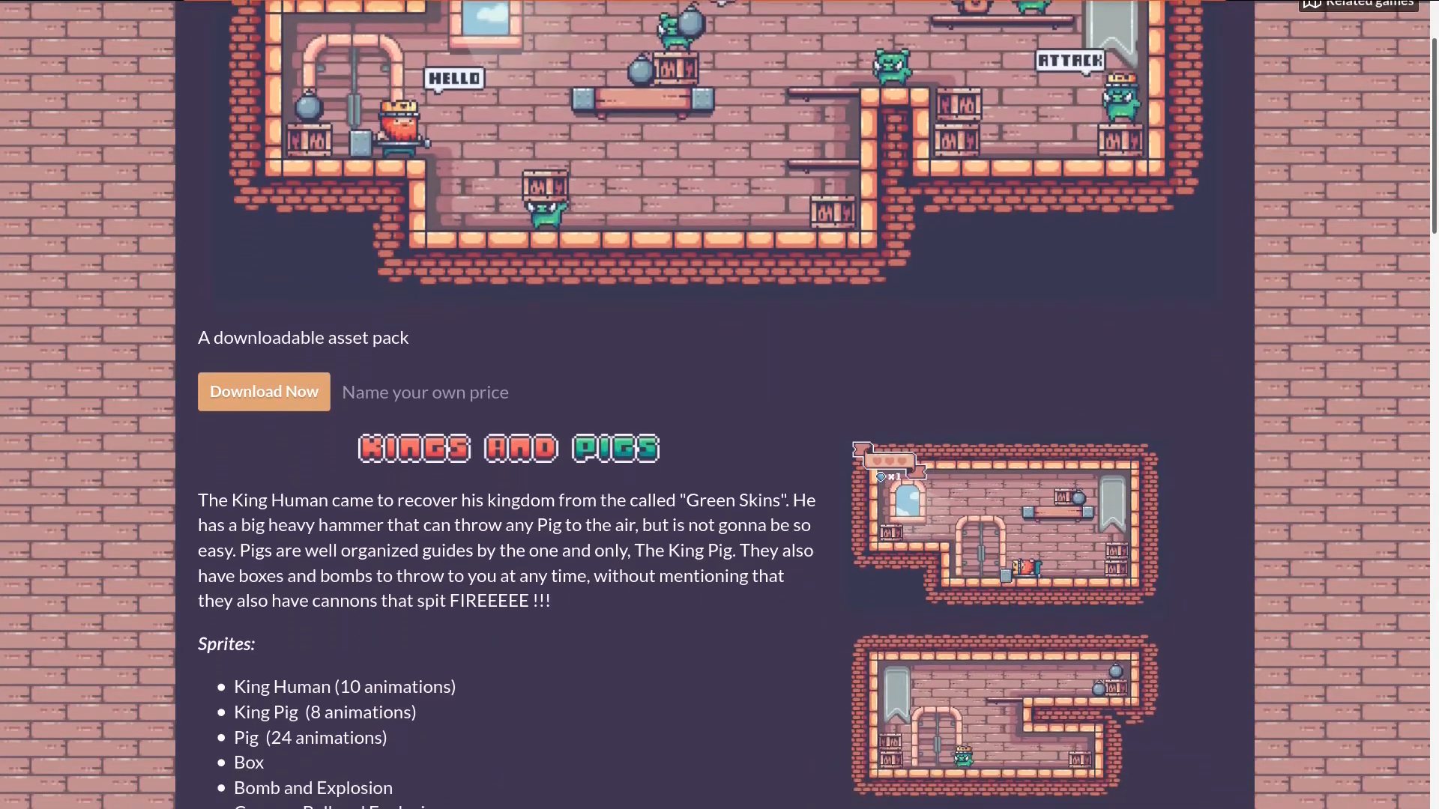
{"action": "scroll", "scroll_direction": "down", "scroll_amount": 3}
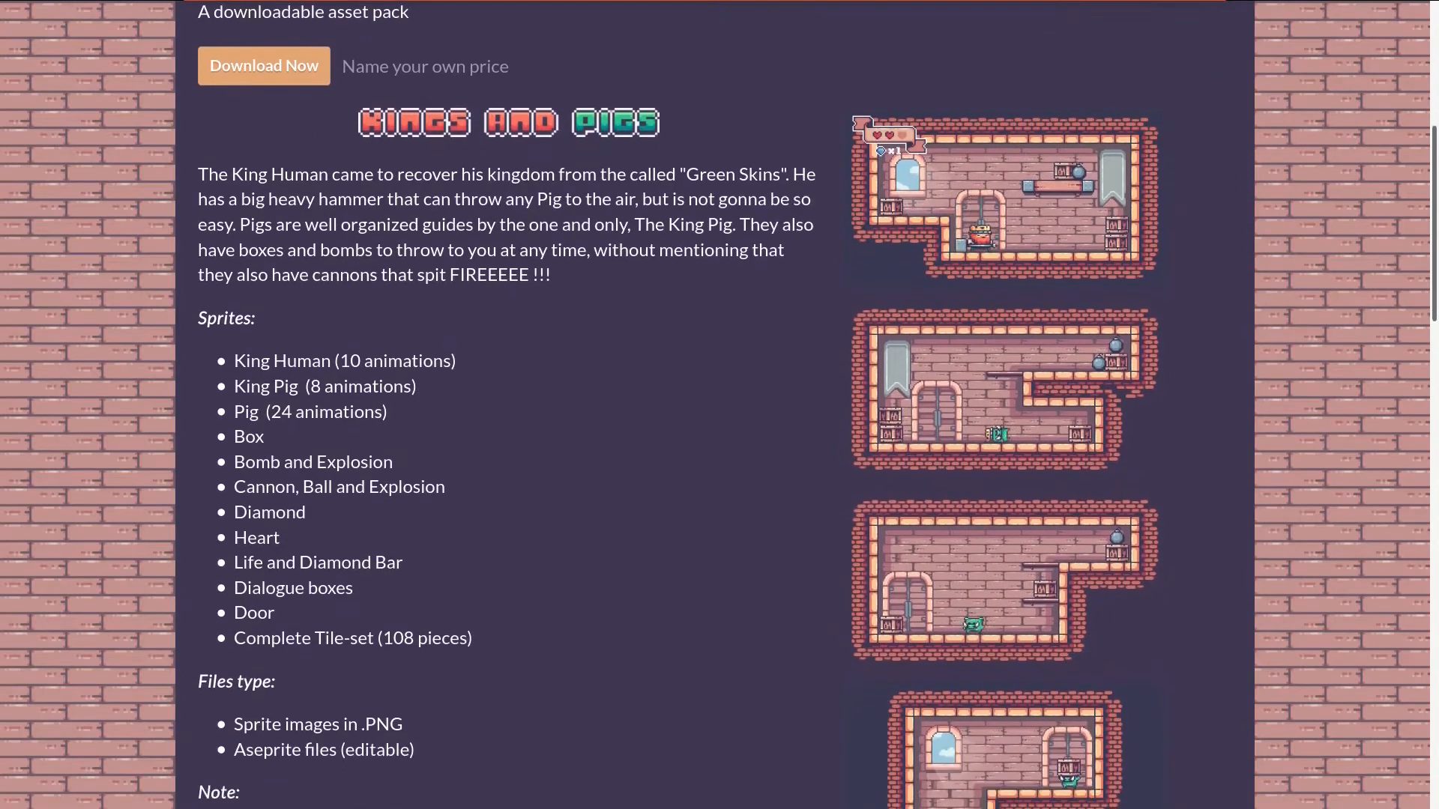
{"action": "scroll", "scroll_direction": "down", "scroll_amount": 3}
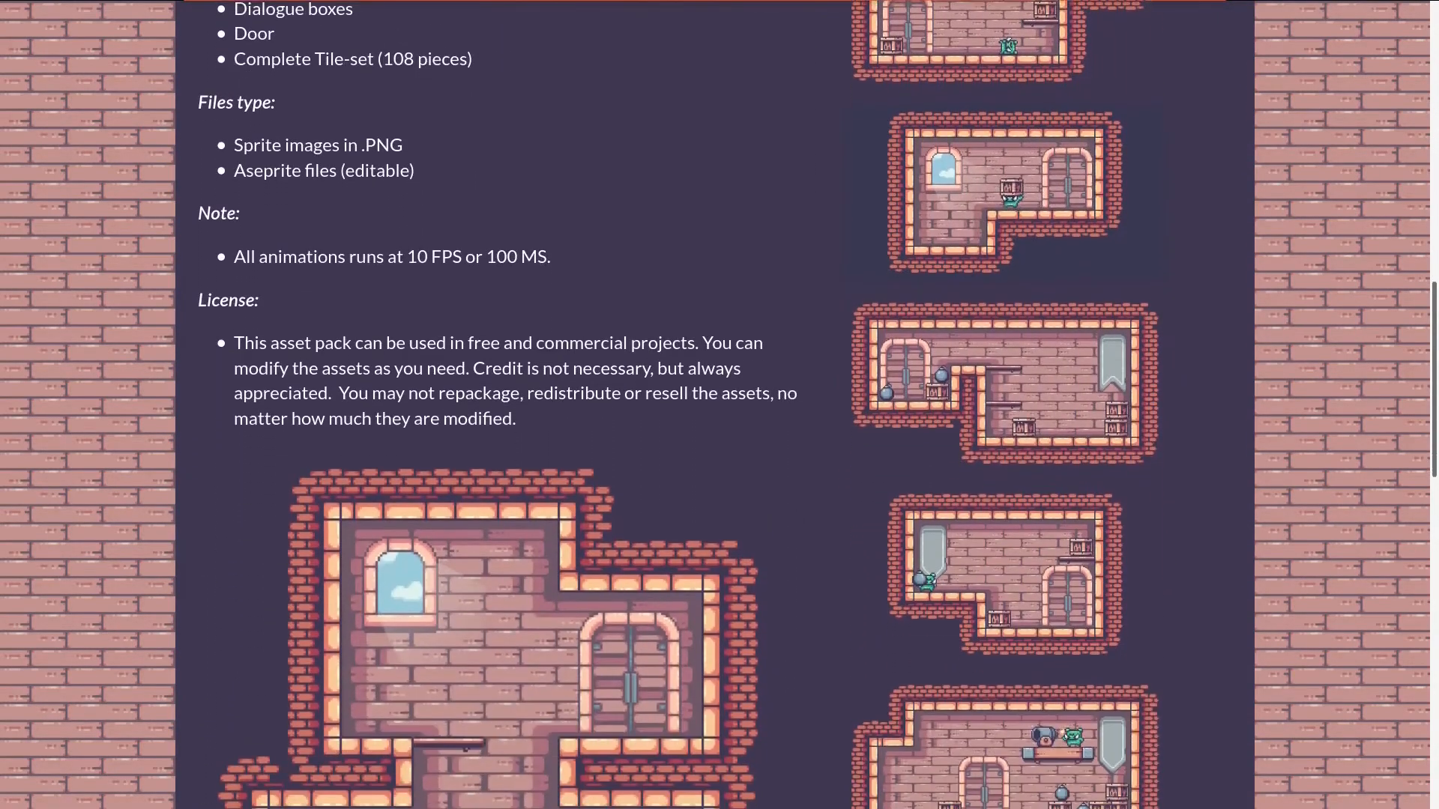
{"action": "scroll", "scroll_direction": "down", "scroll_amount": 3}
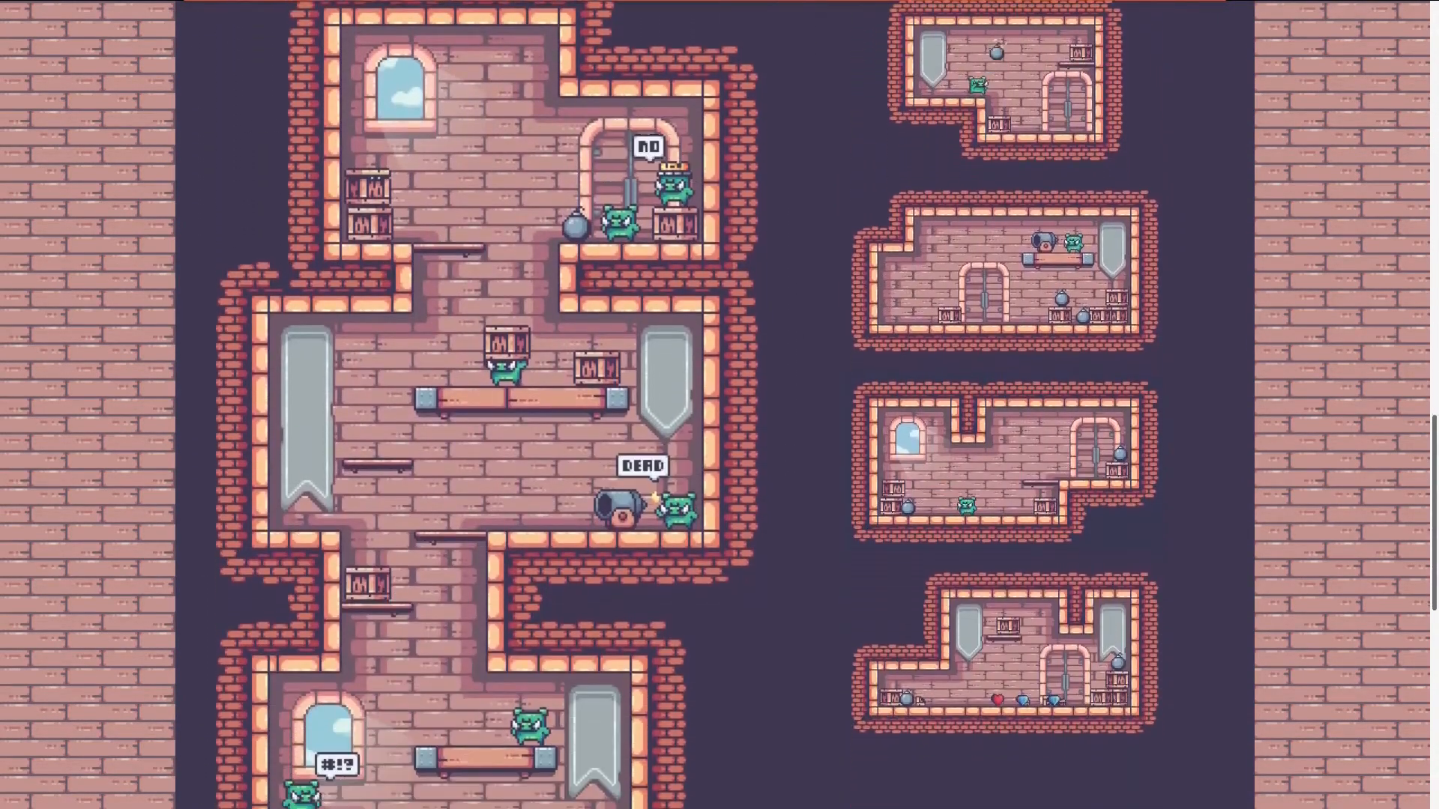